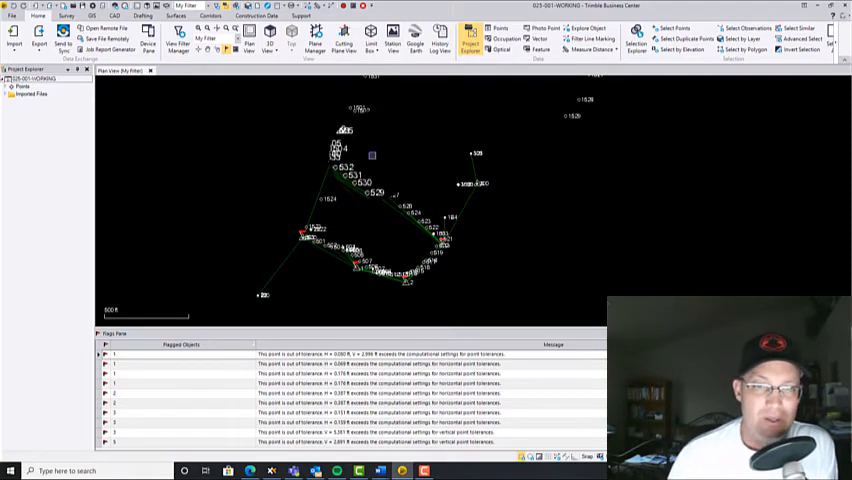
# Step: Save the project under a new name and clear the name-in-use warning
pyautogui.click(11, 15)
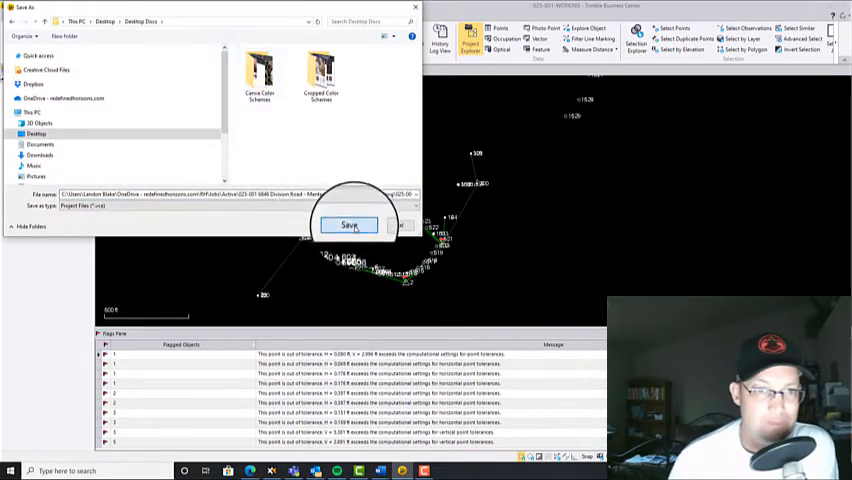
pyautogui.click(350, 224)
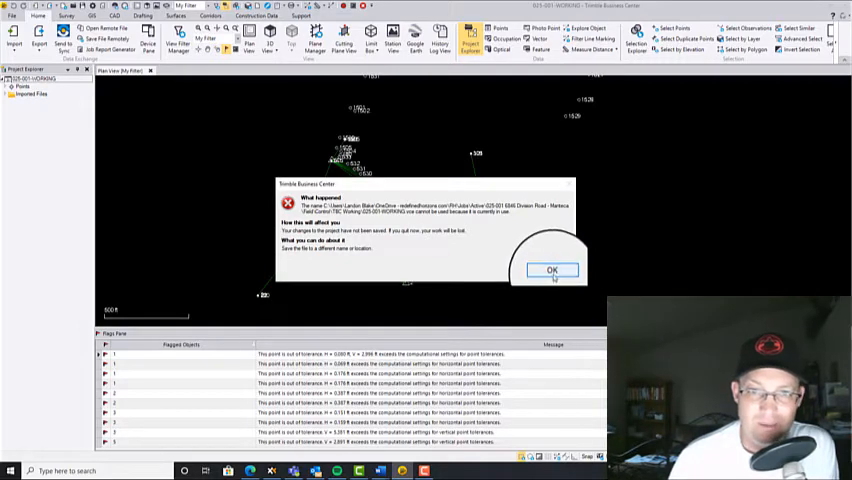
pyautogui.click(551, 270)
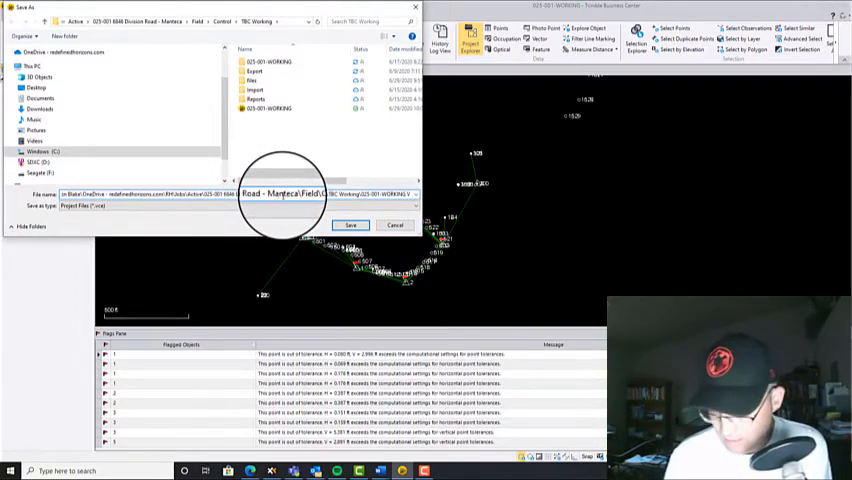
pyautogui.click(351, 224)
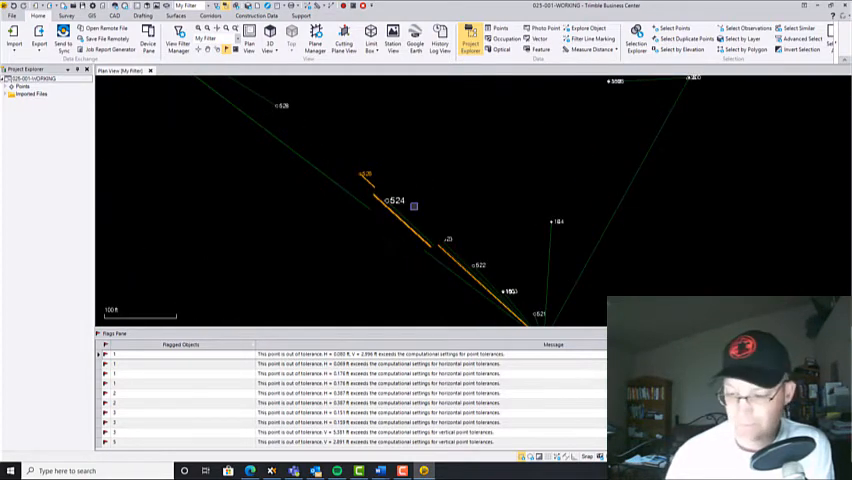
# Step: Delete the observation line passing points 524 and 522
pyautogui.rightClick(413, 206)
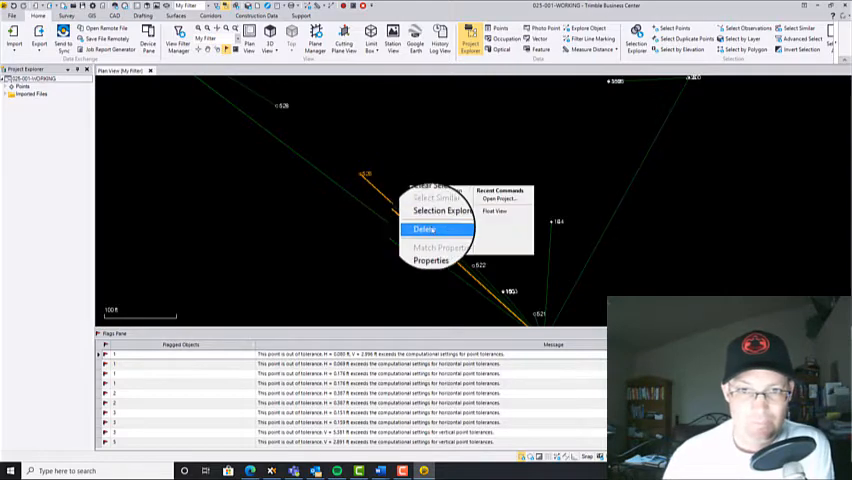
pyautogui.click(424, 229)
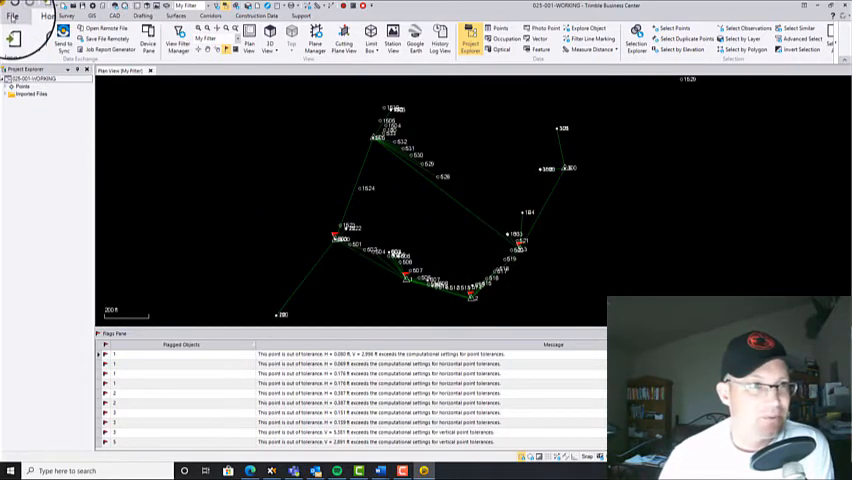
# Step: Open the 025-001_NETWORK project, check its imported files, and show the Survey ribbon
pyautogui.click(13, 17)
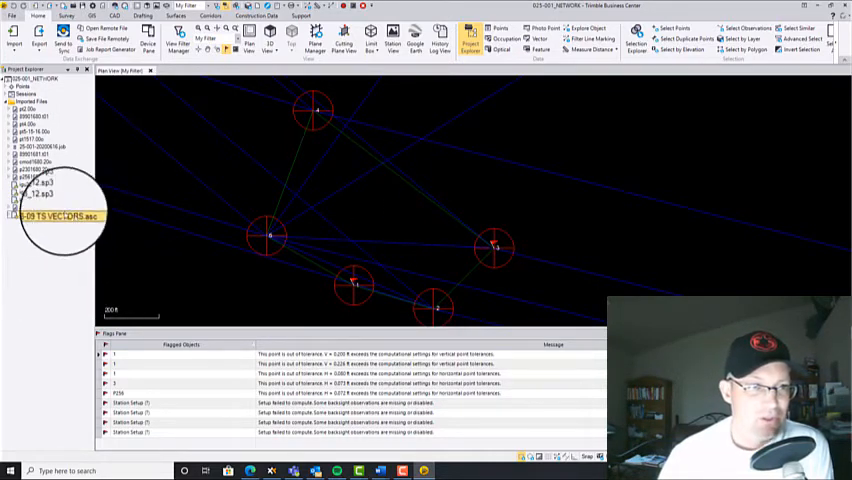
pyautogui.scroll(-3)
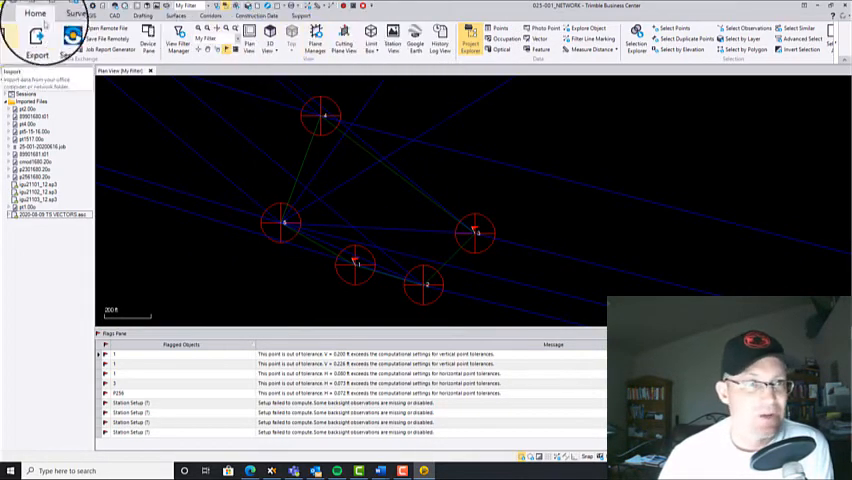
pyautogui.click(77, 15)
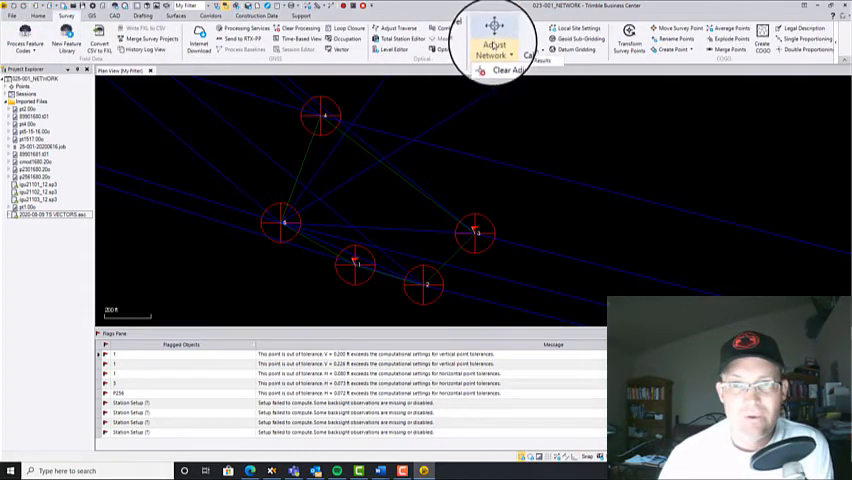
pyautogui.click(490, 45)
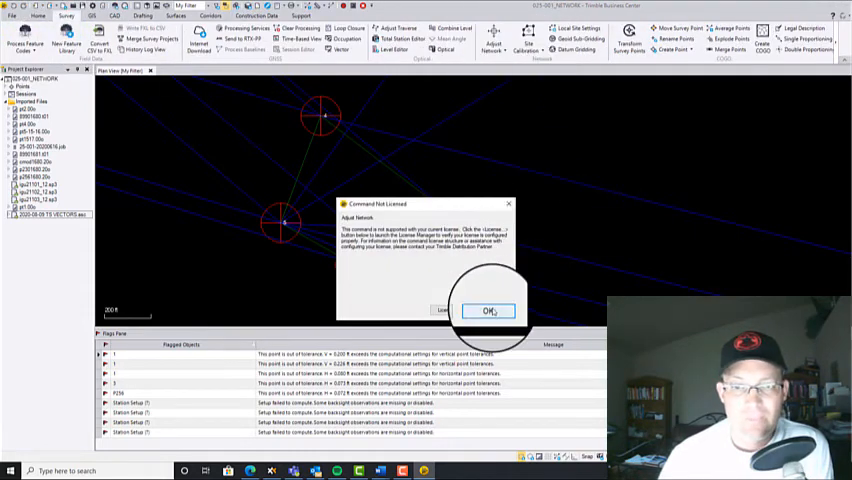
pyautogui.click(487, 311)
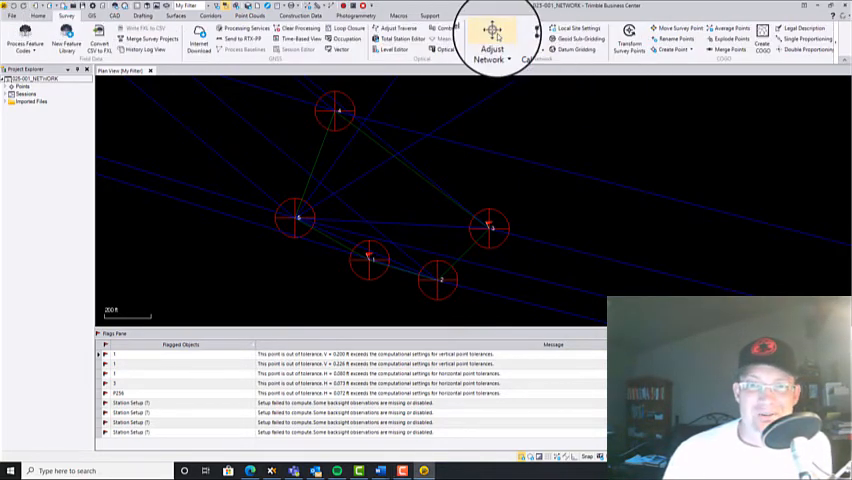
# Step: Launch Adjust Network and proceed past the unresolved computation errors warning
pyautogui.click(491, 42)
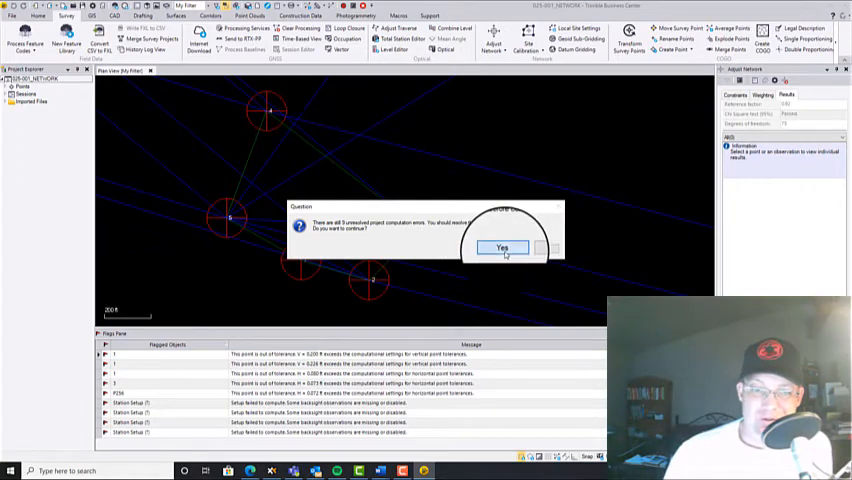
pyautogui.click(503, 247)
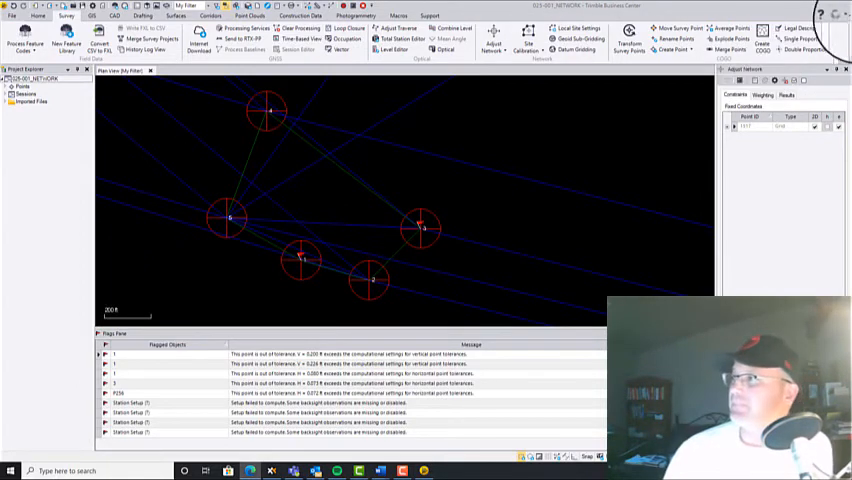
# Step: Open the Network Adjustment Report and scroll through chi-square statistics and adjusted coordinates
pyautogui.click(492, 42)
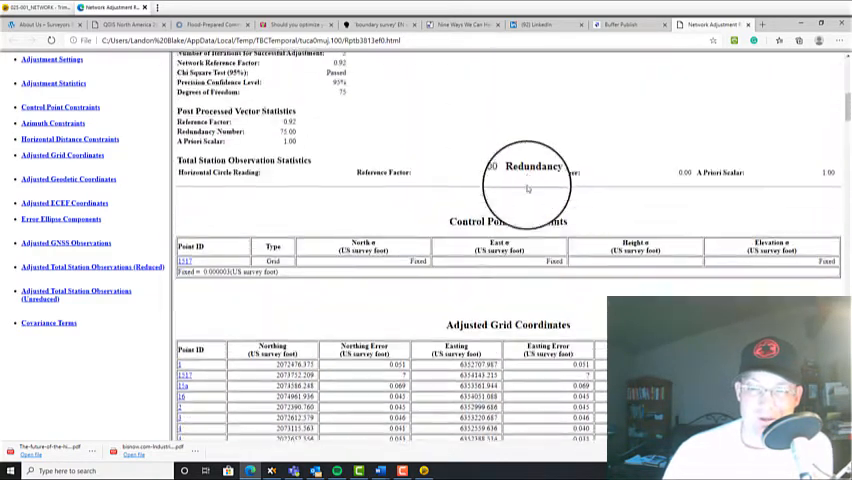
pyautogui.scroll(-3)
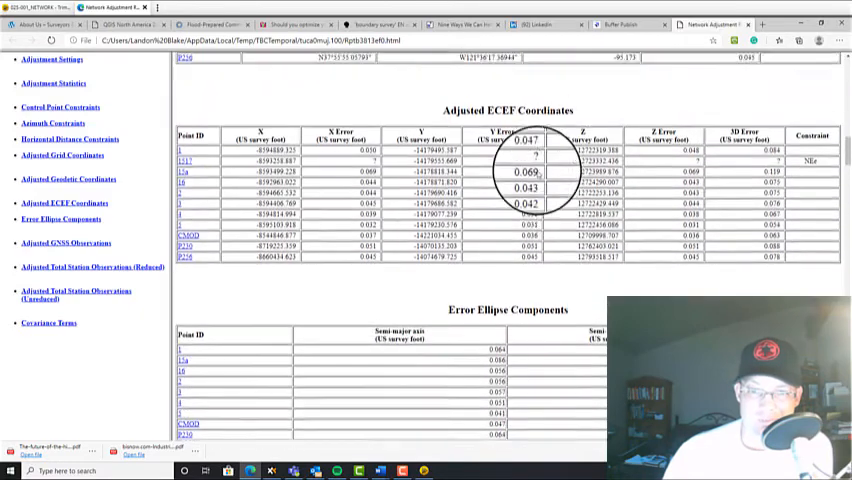
pyautogui.scroll(-3)
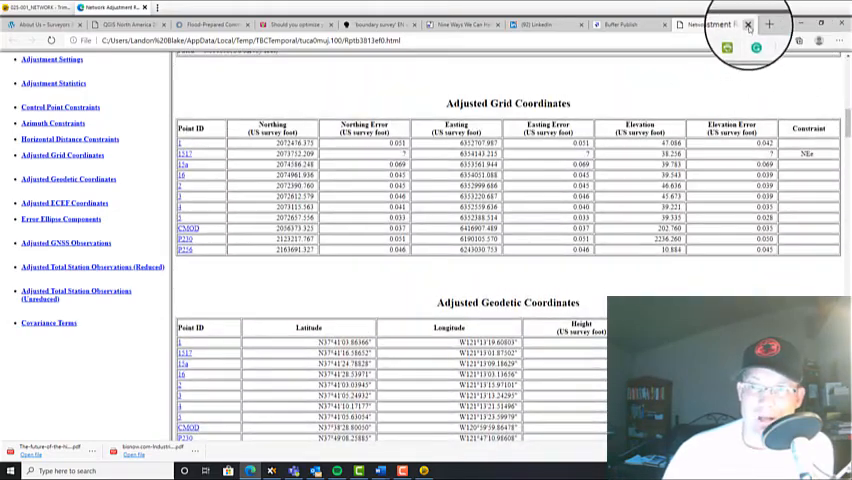
# Step: Close the report and view the Results summary with reference factor and chi-square outcome
pyautogui.click(748, 24)
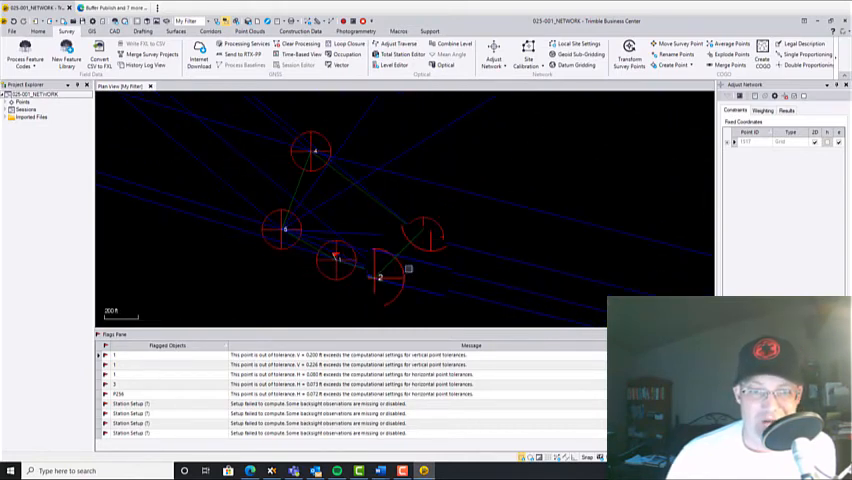
pyautogui.click(787, 110)
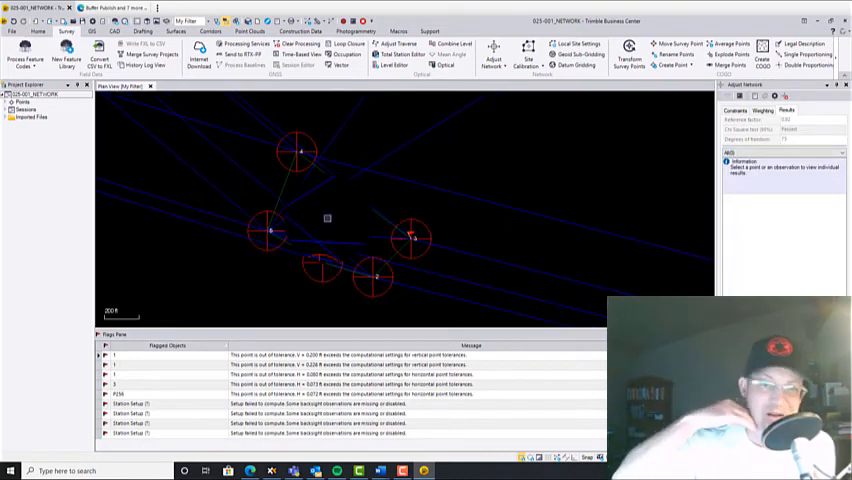
pyautogui.moveTo(348, 224)
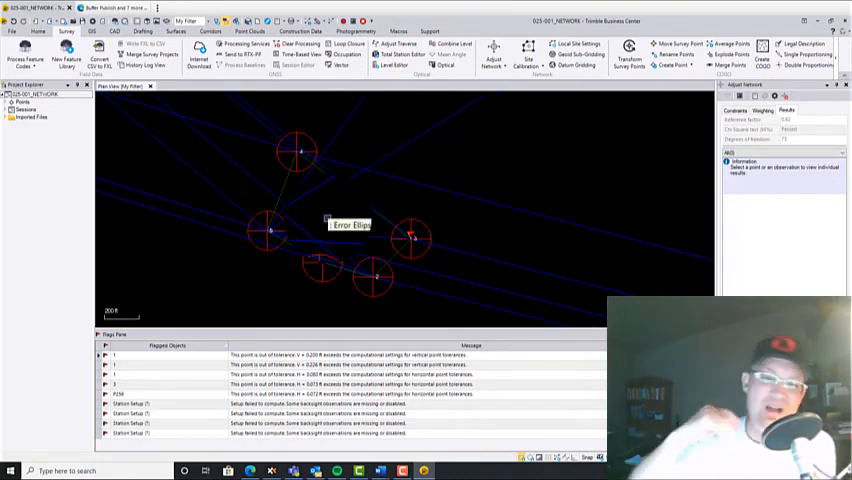